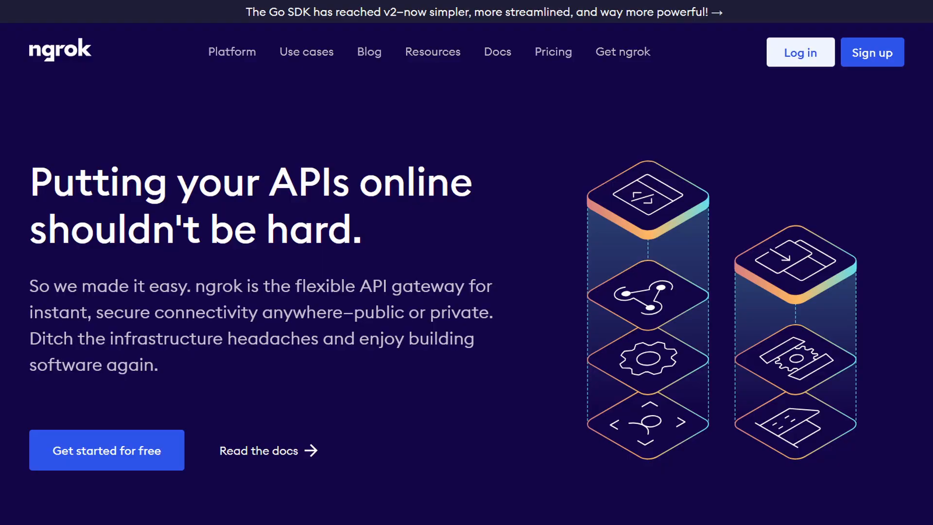
Switch from the ngrok homepage to the Kali root terminal at the /home/kali prompt.
{"action": "left_click", "coordinate": [871, 53]}
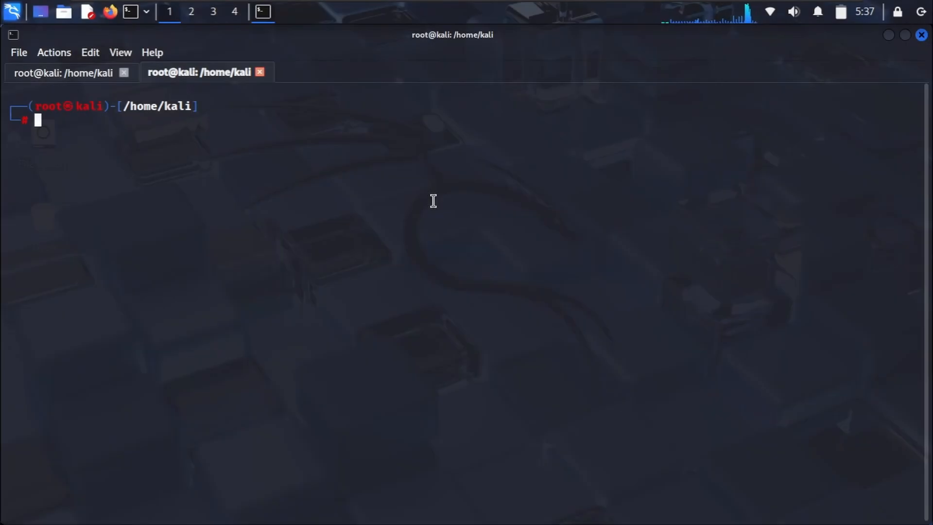
Confirm ngrok is installed via sudo apt install ngrok, save the authtoken, and clear the screen.
{"action": "type", "text": "sudo apt install ngrok"}
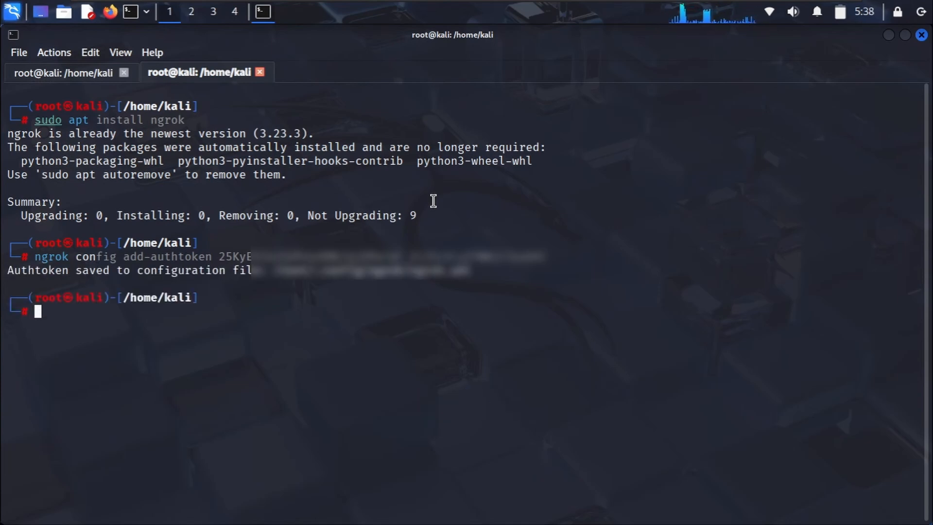
{"action": "type", "text": "clear"}
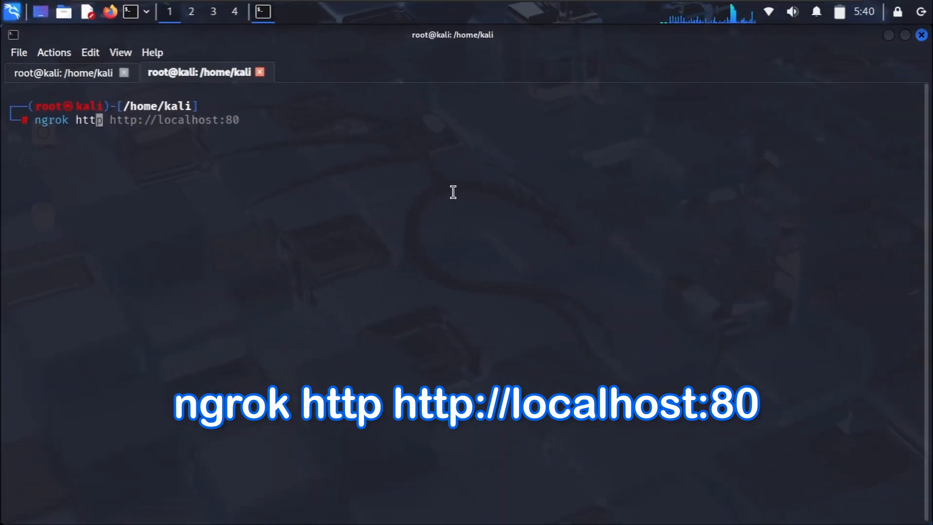
{"action": "key", "text": "End"}
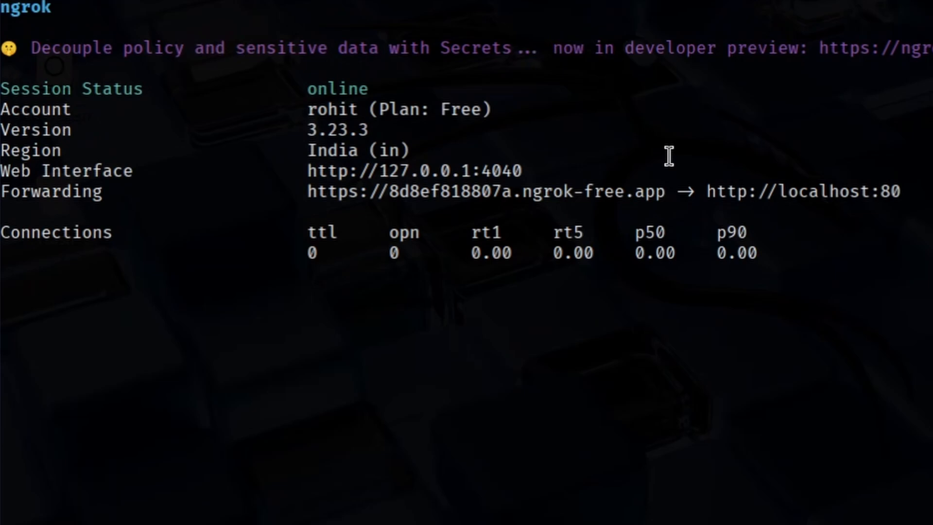
{"action": "mouse_move", "coordinate": [304, 191]}
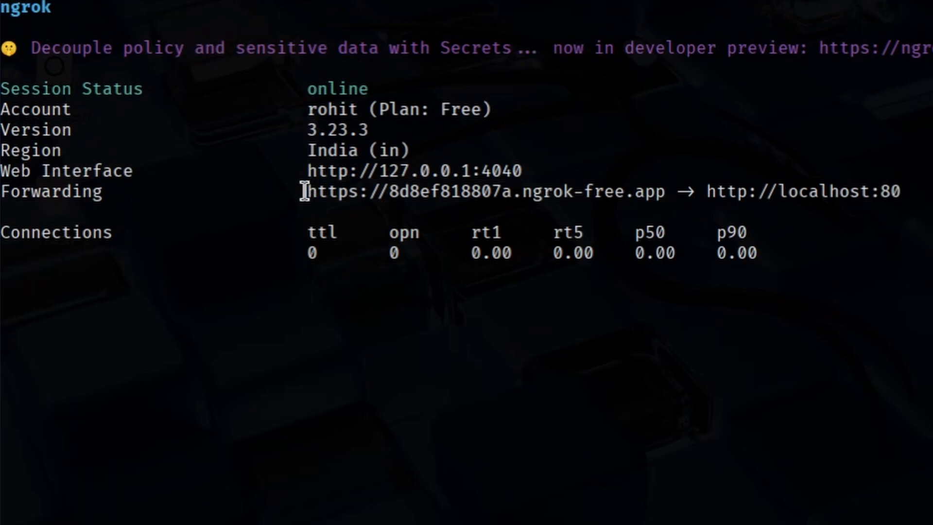
{"action": "left_click_drag", "start_coordinate": [308, 191], "coordinate": [666, 192]}
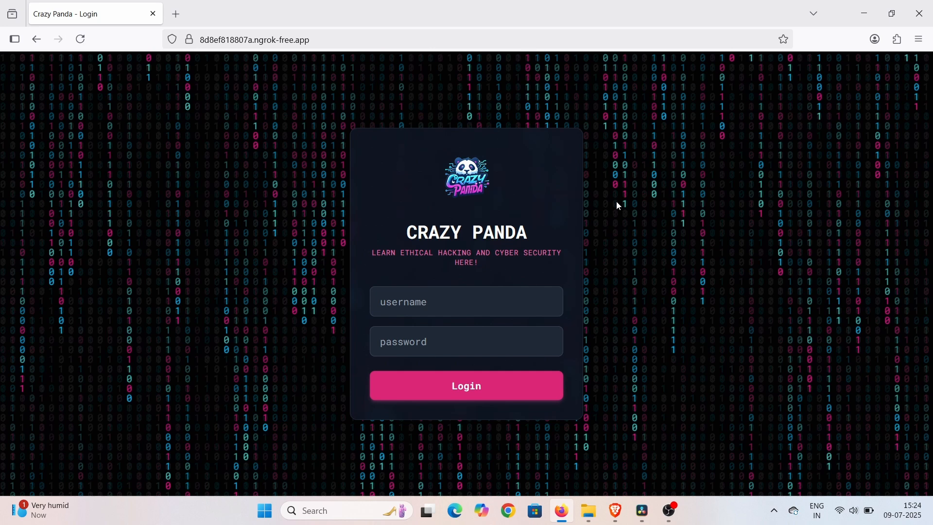
{"action": "type", "text": "alice@company.com"}
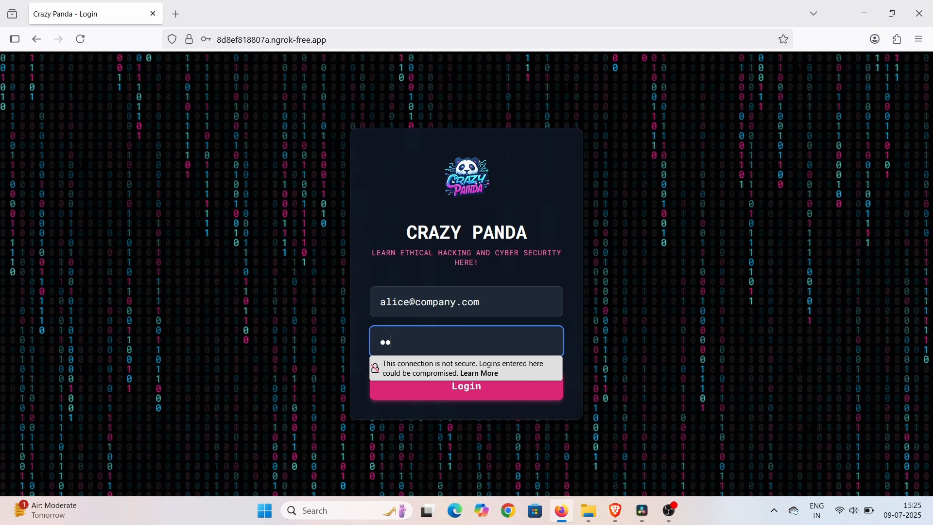
{"action": "type", "text": "password"}
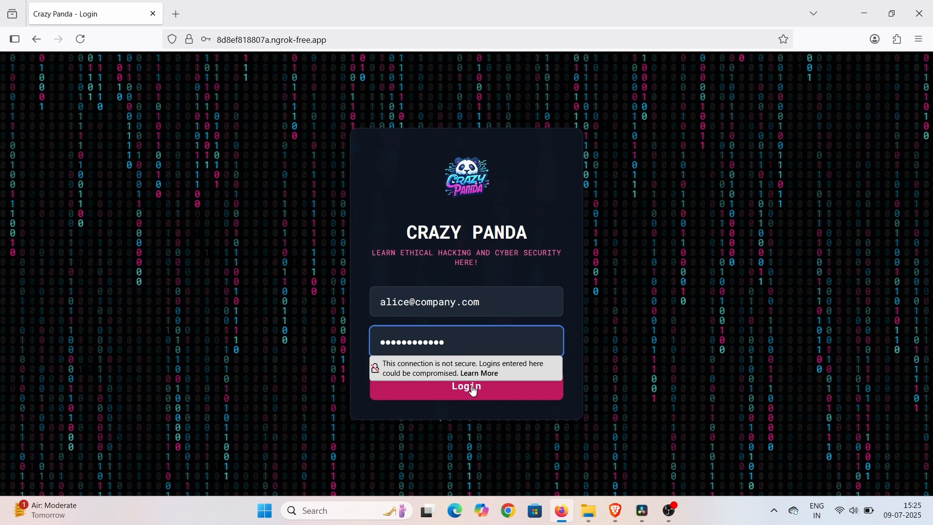
{"action": "left_click", "coordinate": [466, 385]}
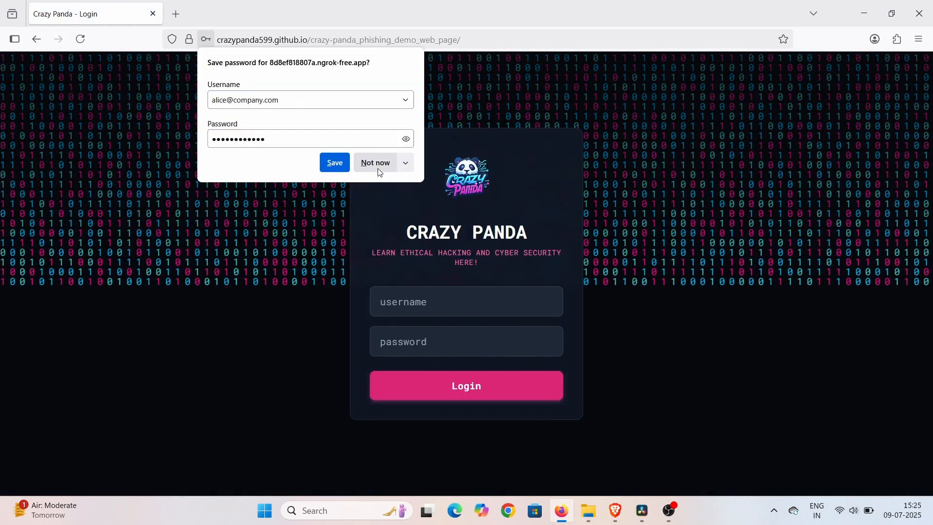
{"action": "left_click", "coordinate": [374, 165]}
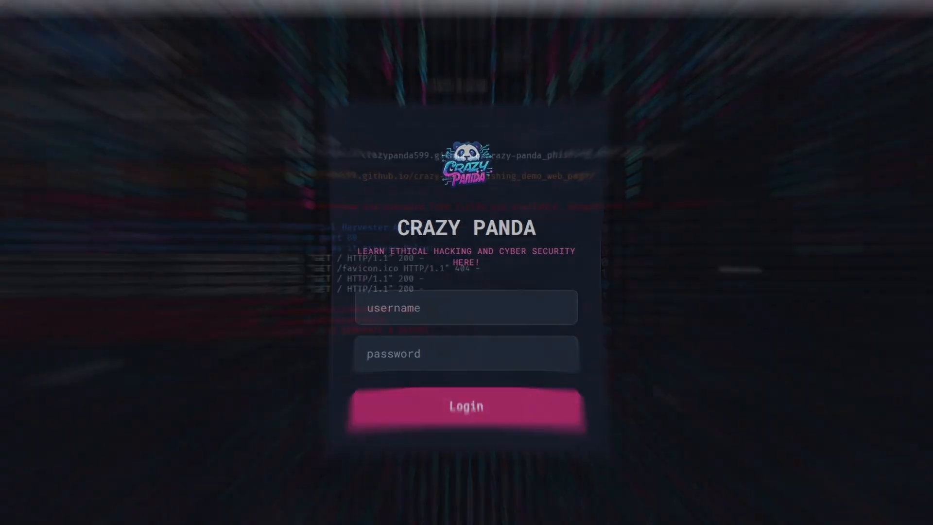